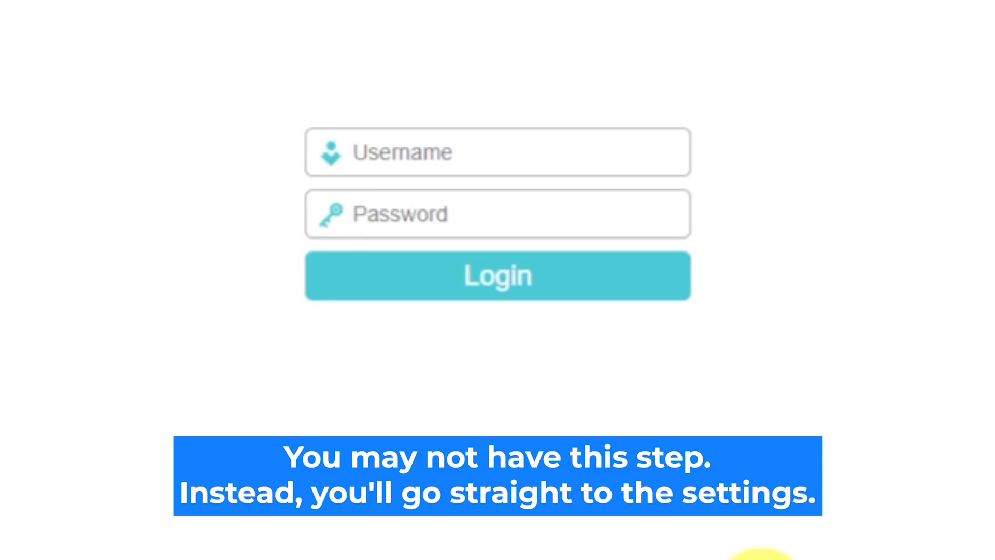
Log in to the router with username admin and password admin.
left_click(497, 152)
type("admin")
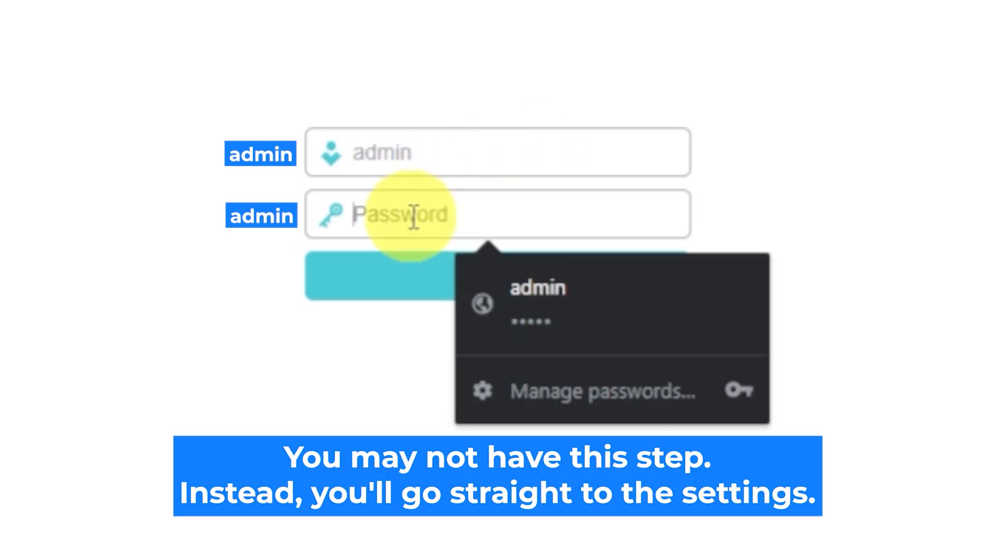
left_click(537, 303)
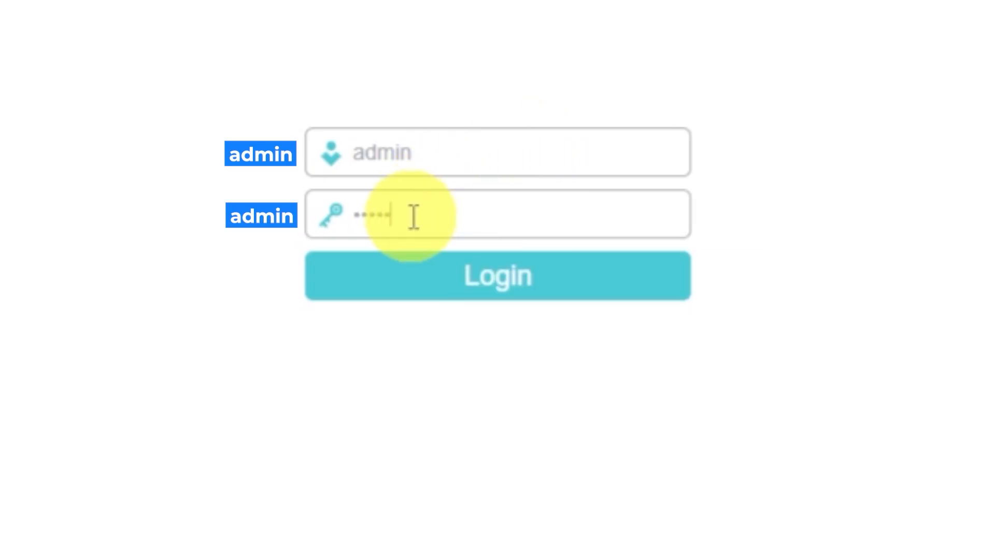
left_click(497, 275)
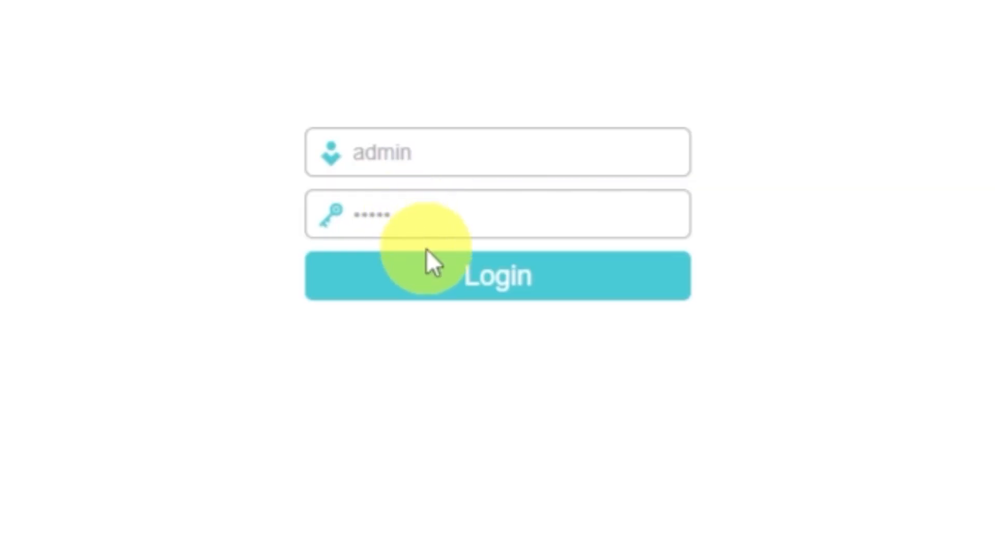
left_click(497, 276)
type("a")
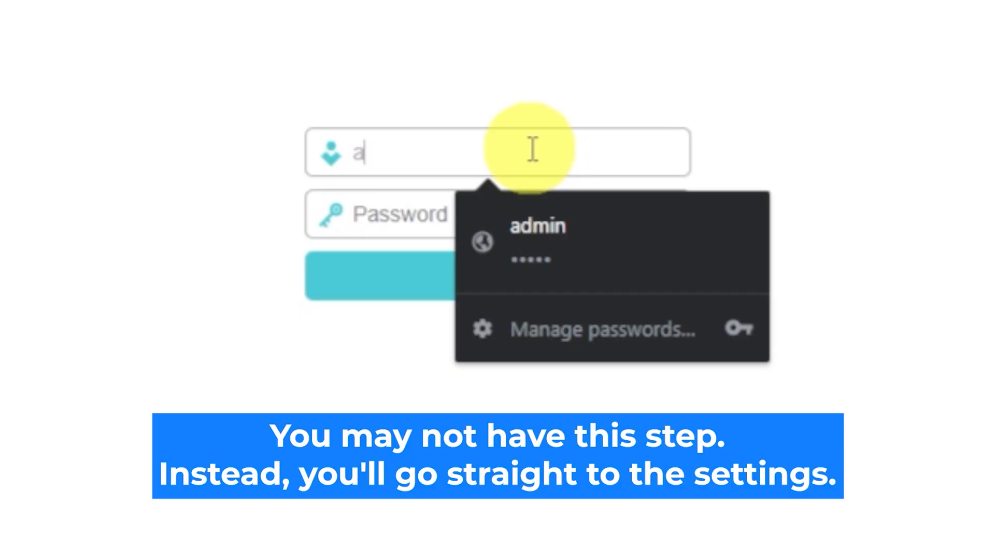
left_click(537, 226)
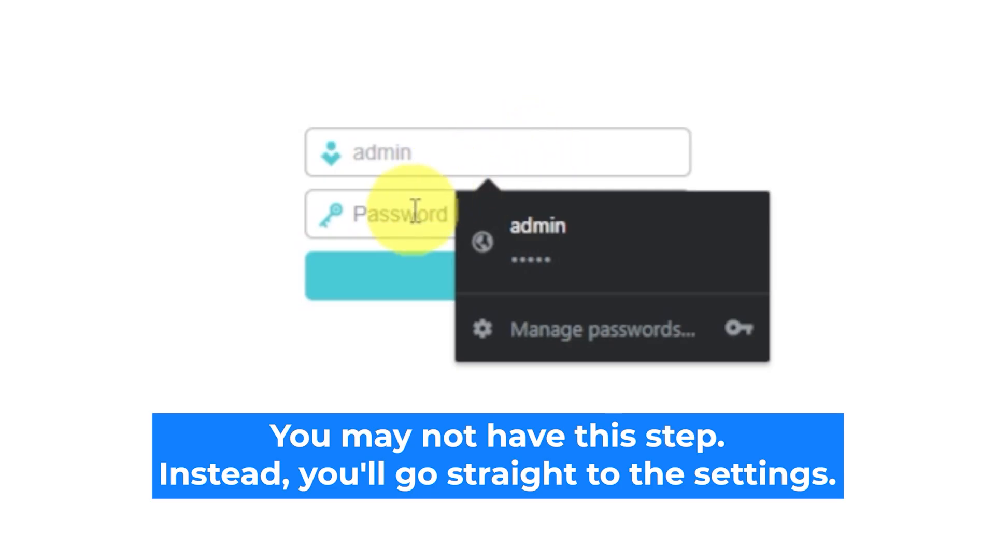
left_click(406, 214)
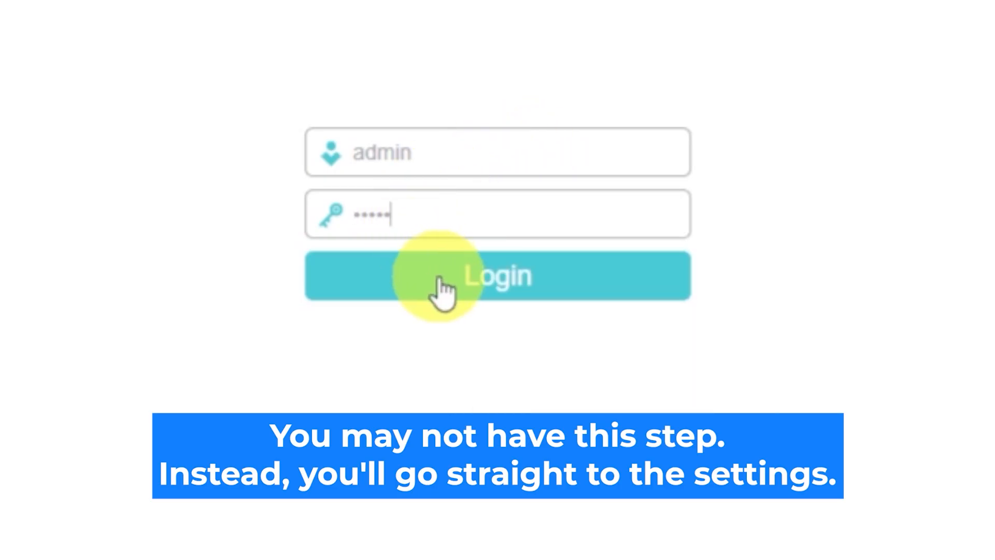
left_click(497, 276)
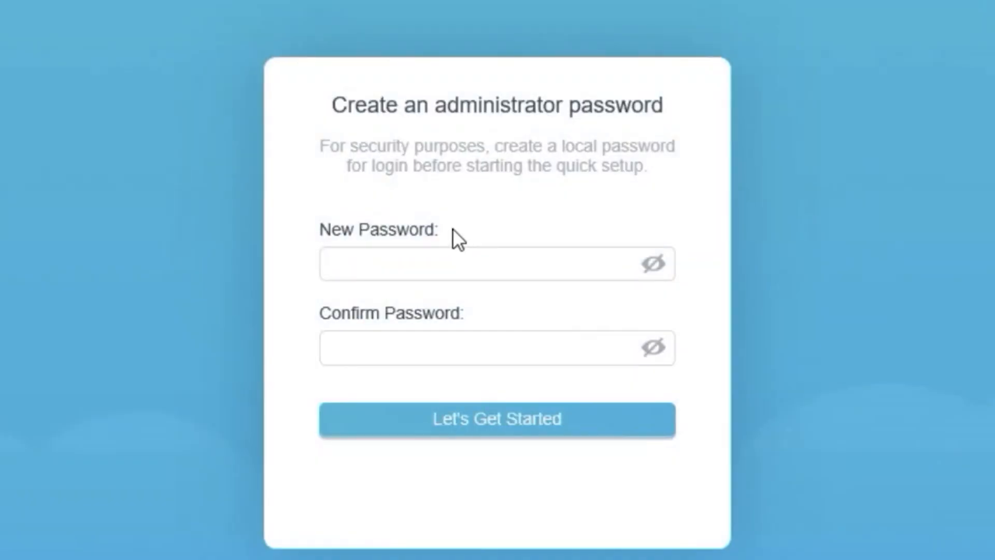
Enter and confirm the new administrator password, then start quick setup.
left_click(497, 263)
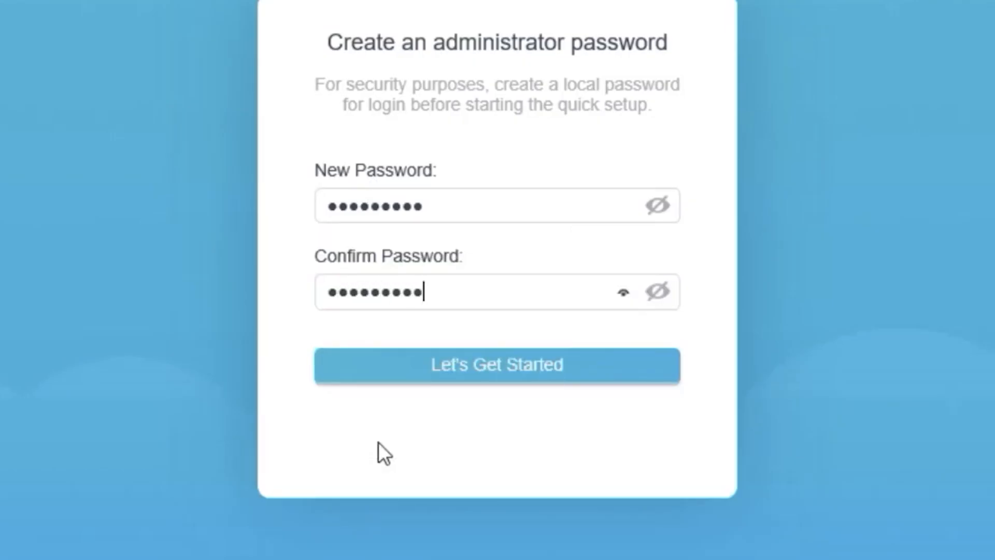
left_click(497, 364)
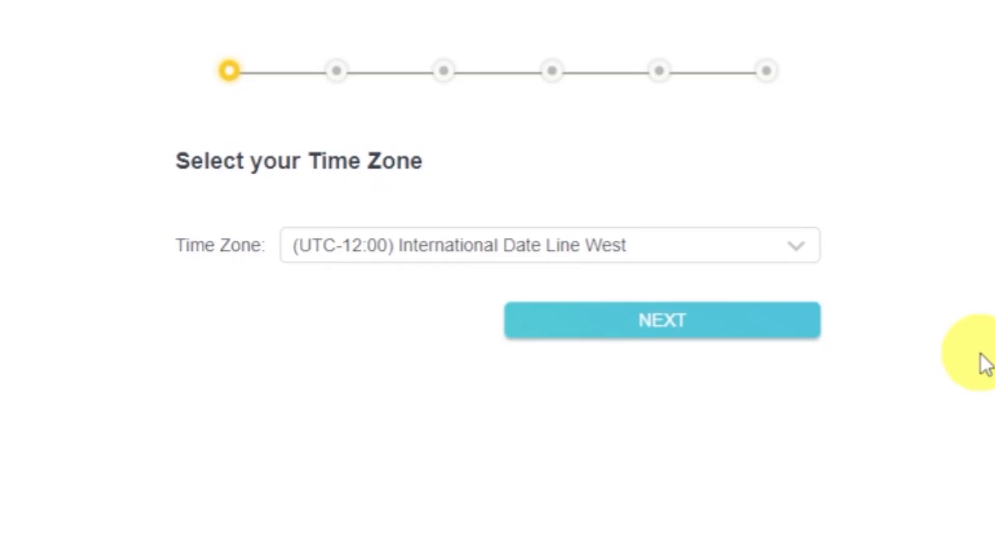
Keep the (UTC-12:00) International Date Line West time zone and continue.
left_click(797, 246)
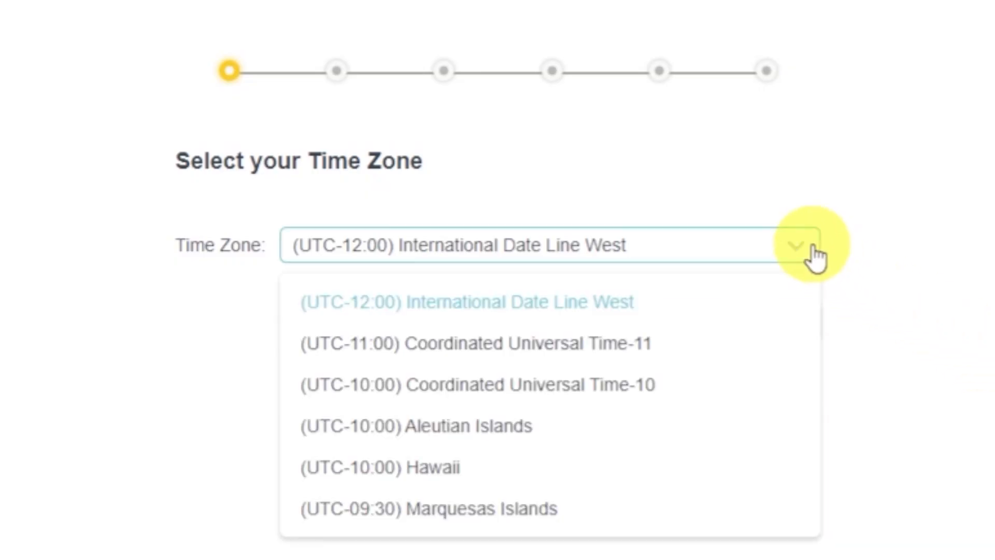
left_click(461, 302)
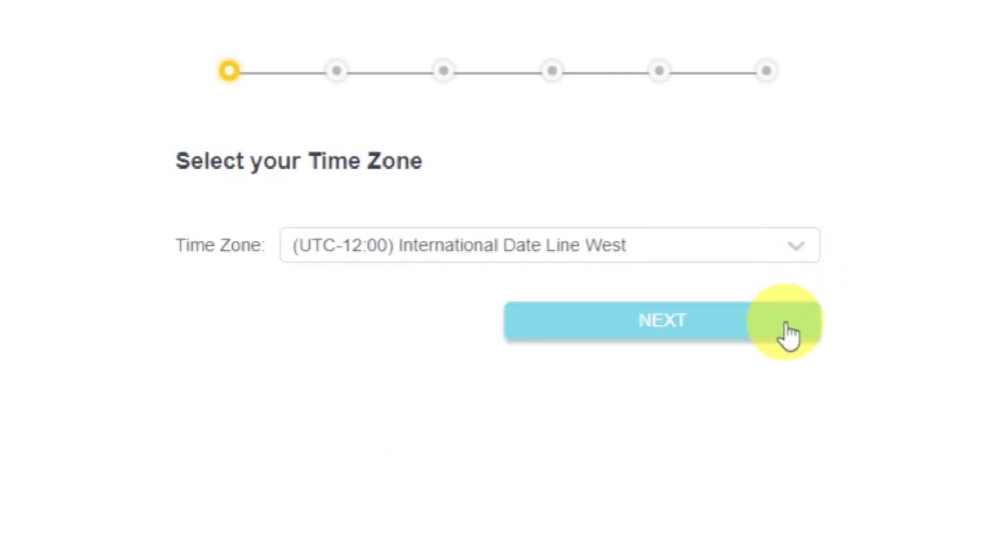
left_click(659, 320)
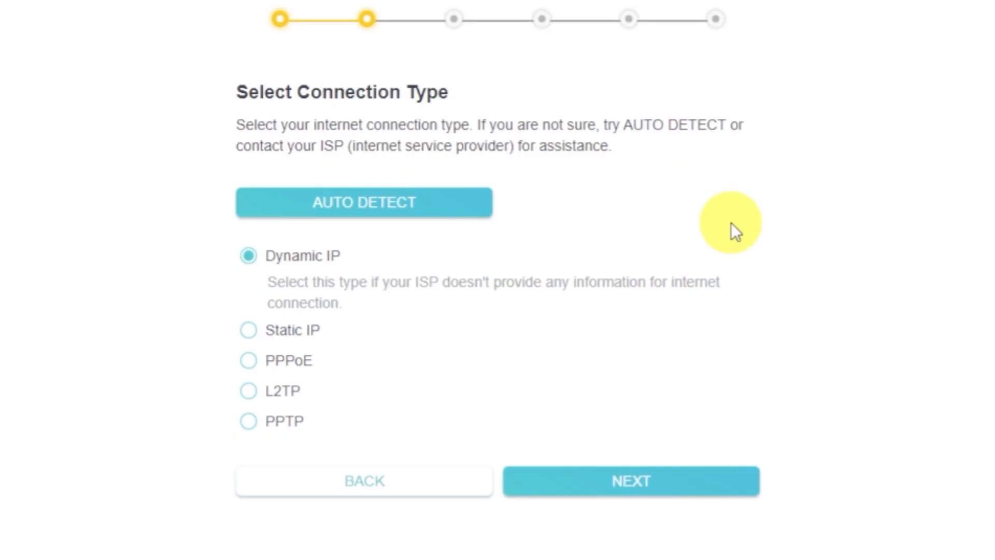
Choose Dynamic IP as the internet connection type and continue.
left_click(363, 202)
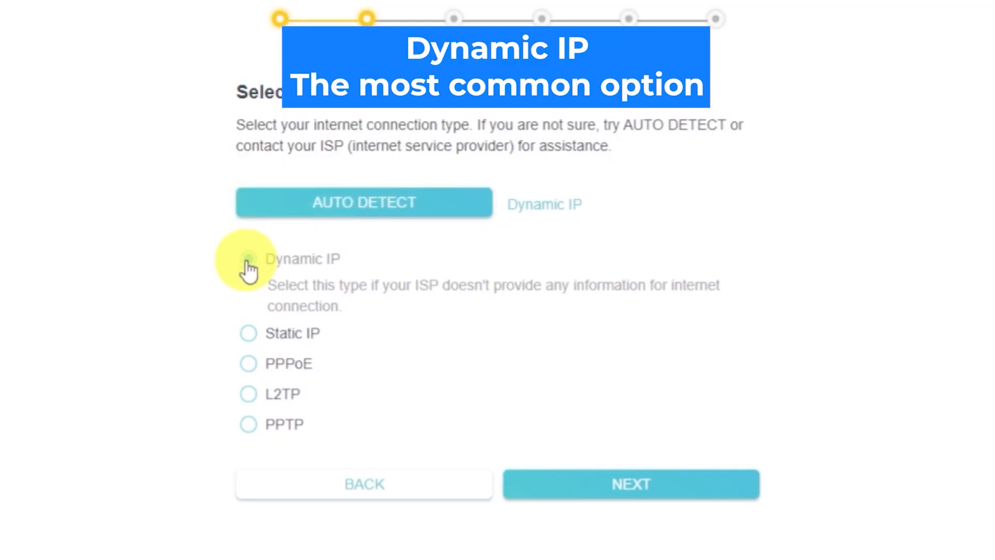
left_click(248, 259)
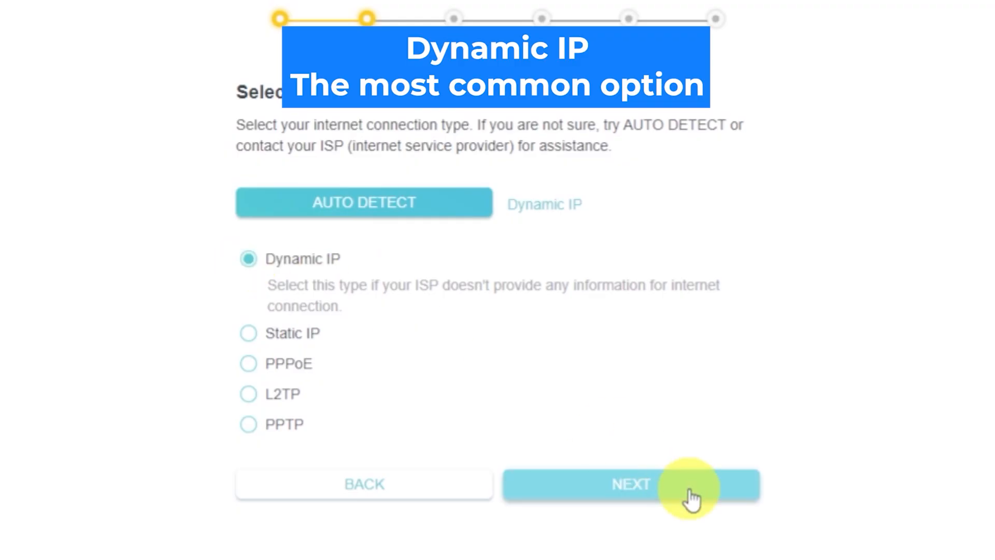
left_click(630, 484)
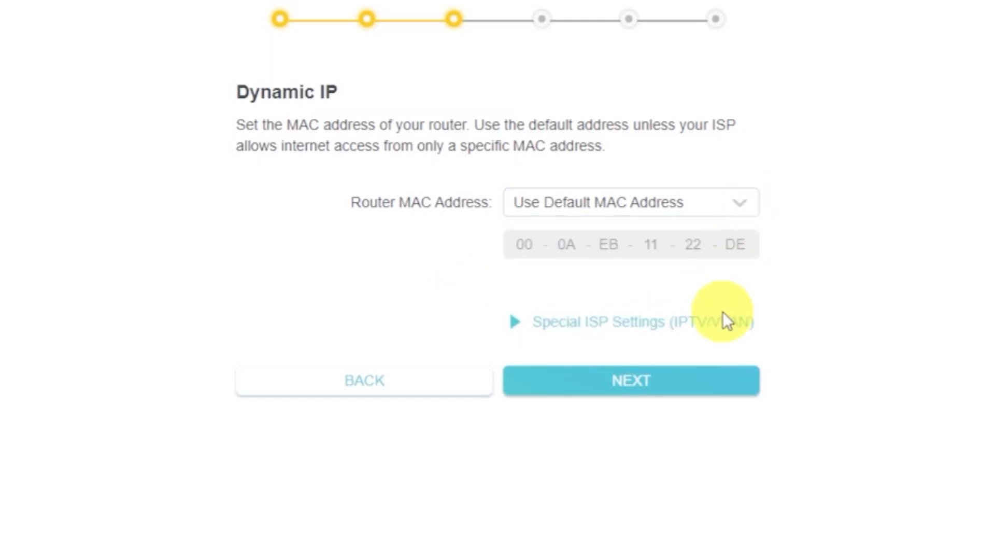
Keep Use Default MAC Address for the router and continue.
left_click(631, 379)
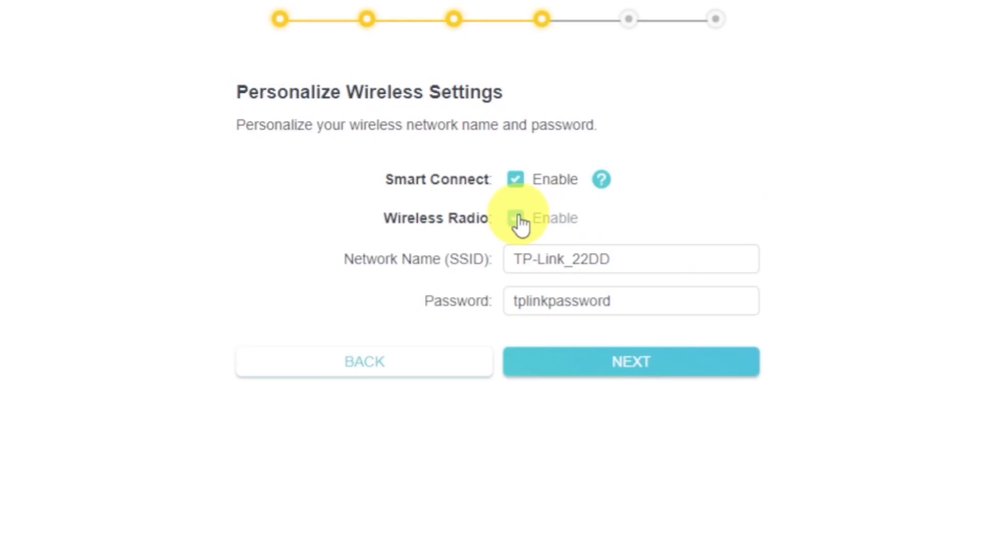
Submit the wireless settings with the default network name, then rejoin Wi-Fi with its password.
left_click(515, 217)
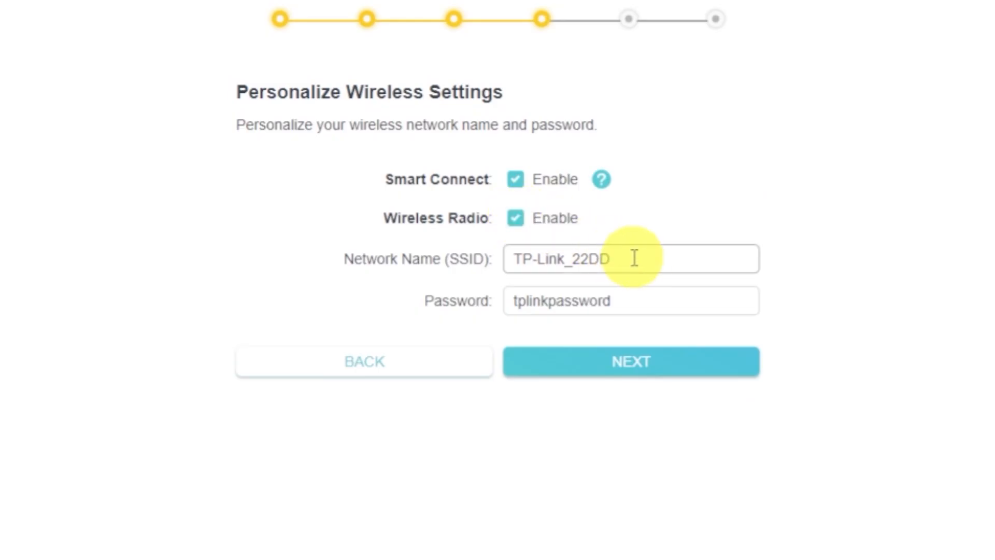
left_click(631, 258)
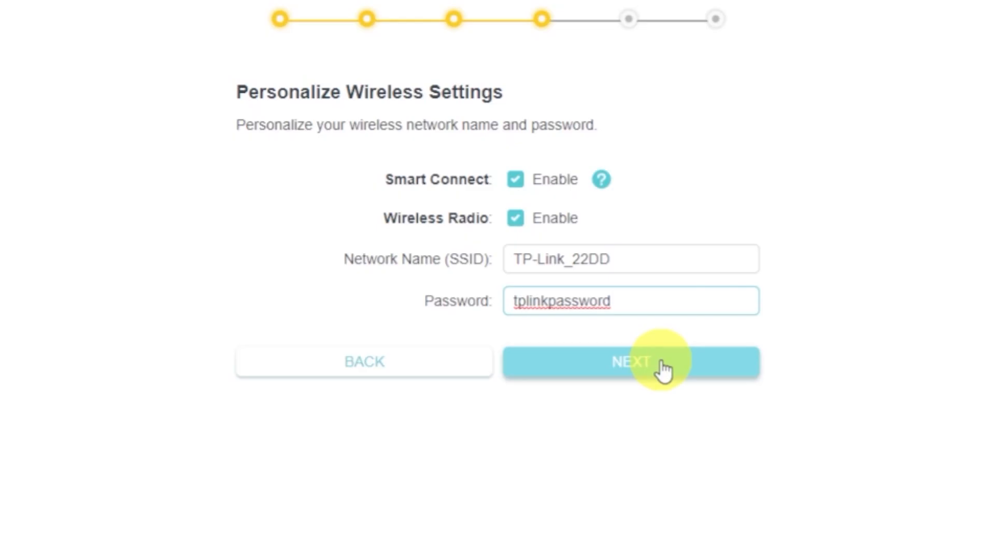
left_click(630, 362)
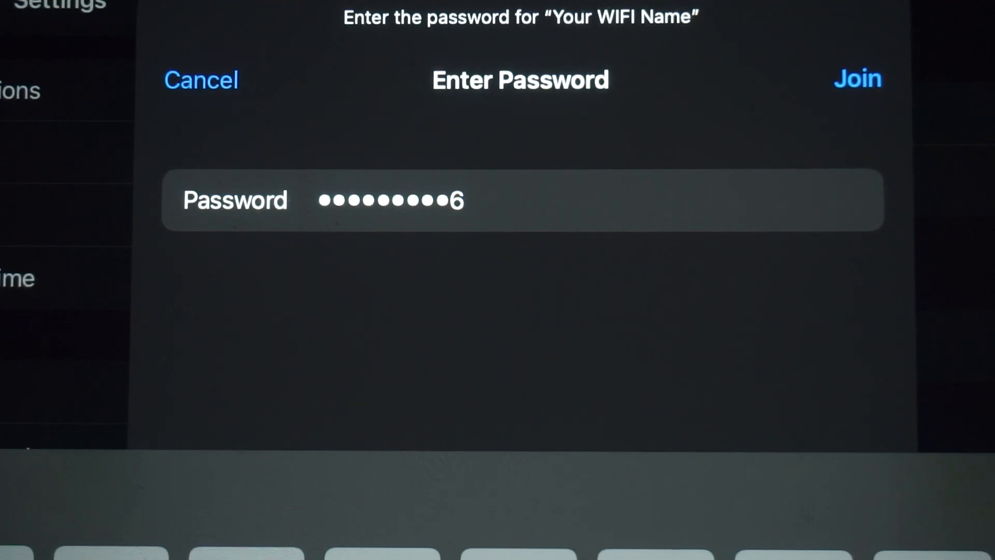
left_click(857, 79)
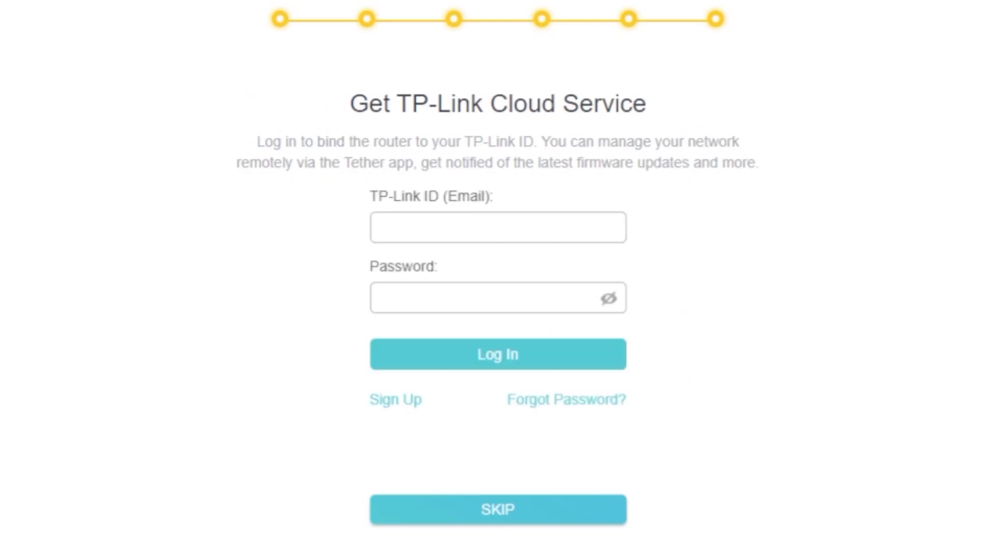
Skip linking a TP-Link ID on the Get TP-Link Cloud Service page.
scroll("down", 3)
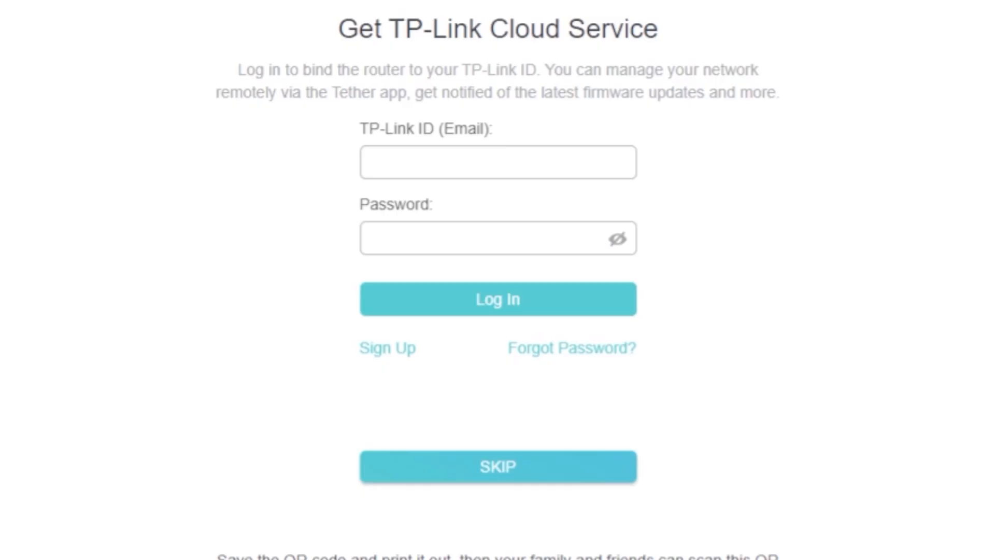
left_click(498, 466)
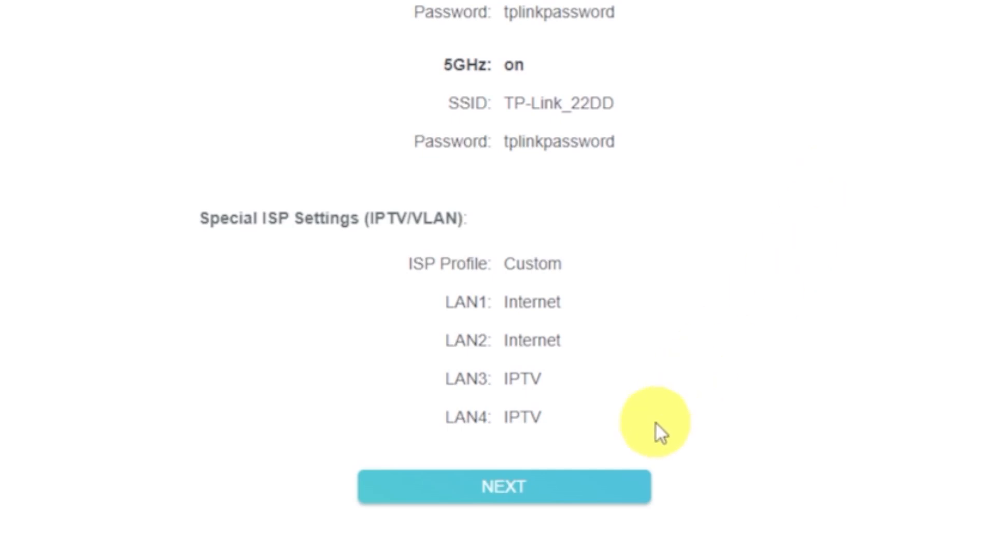
Accept the settings summary to run the internet connection check.
left_click(502, 487)
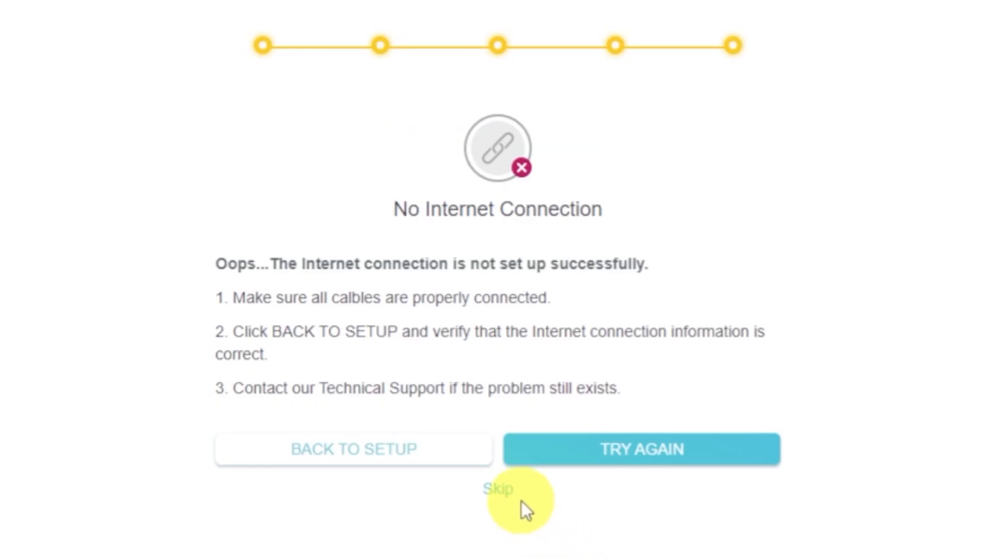
Skip the failed internet connection test to reach the main dashboard.
left_click(498, 488)
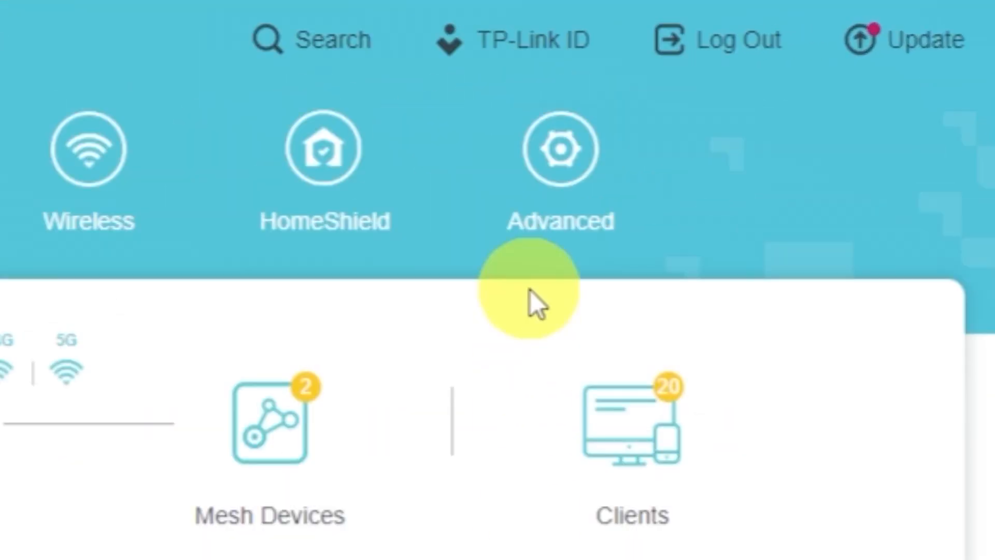
Reboot the router from Advanced > System > Reboot.
left_click(561, 148)
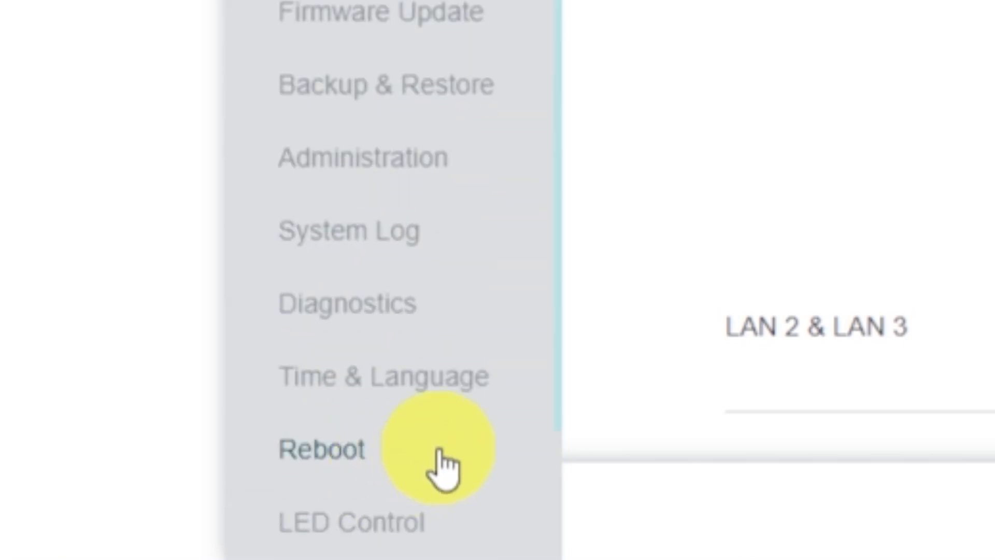
left_click(320, 449)
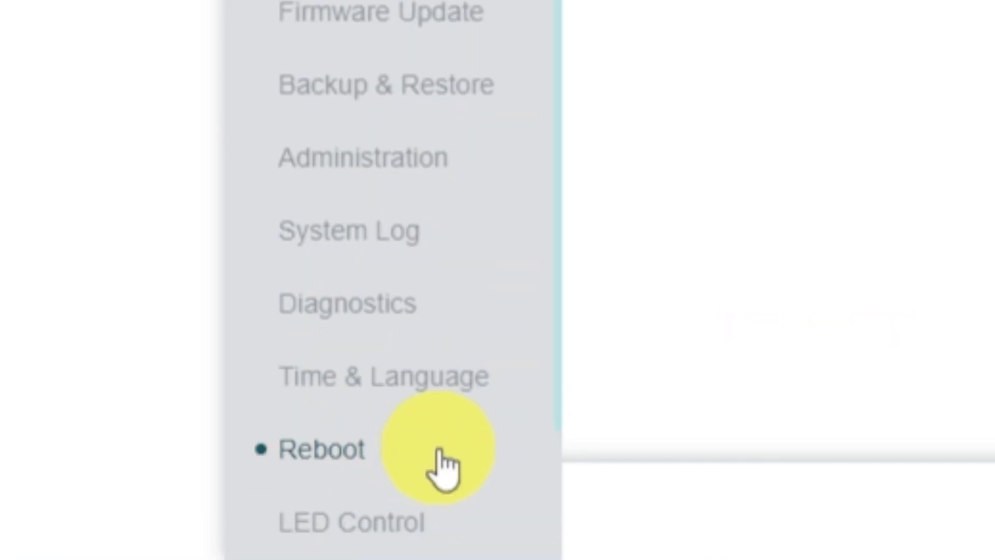
left_click(320, 449)
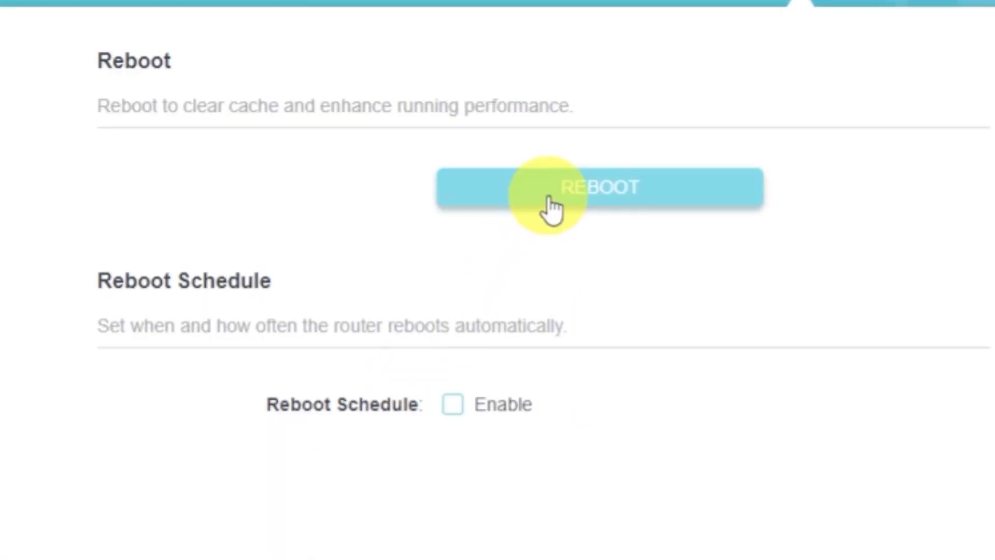
left_click(599, 186)
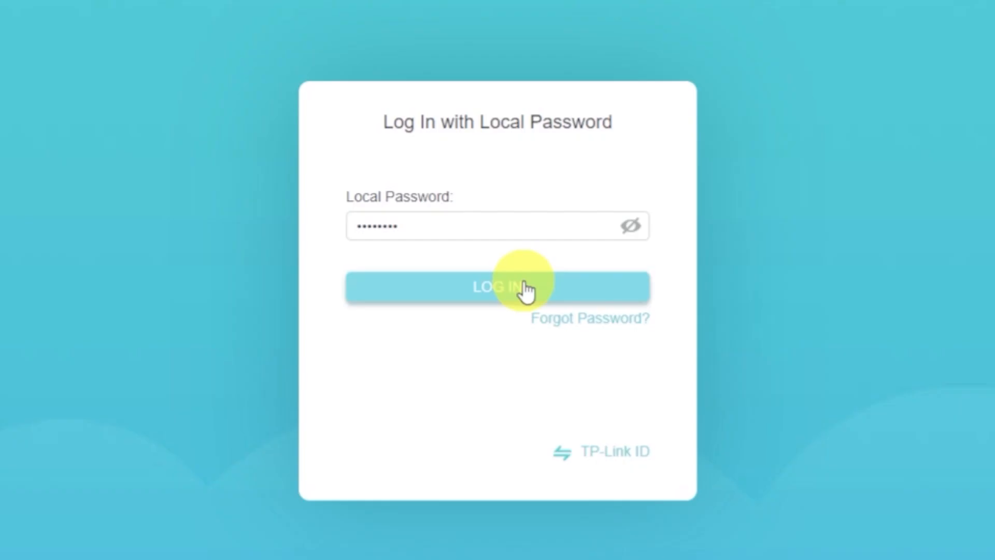
Log in with the local password and reveal the Internet page's Router MAC Address options.
left_click(497, 286)
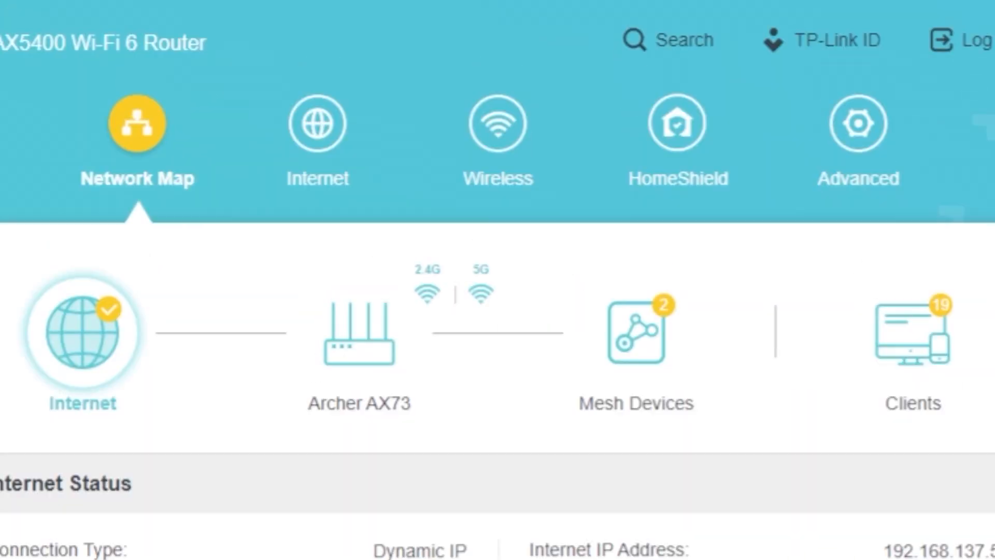
left_click(318, 122)
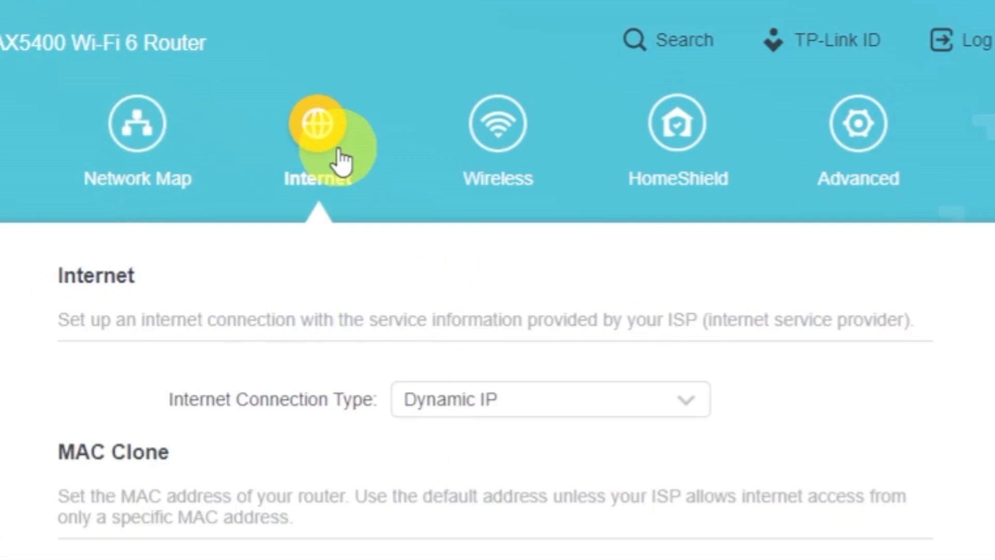
scroll("down", 3)
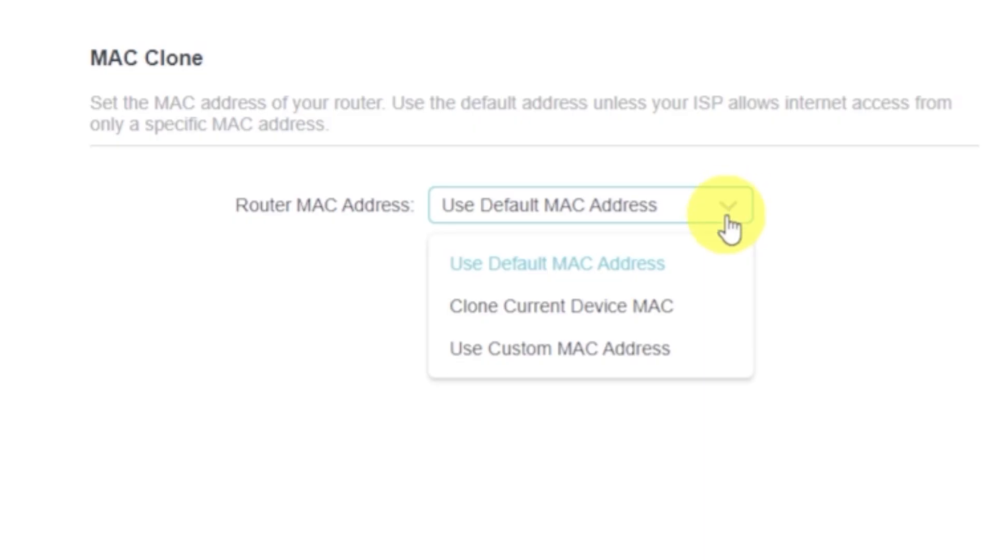
left_click(561, 306)
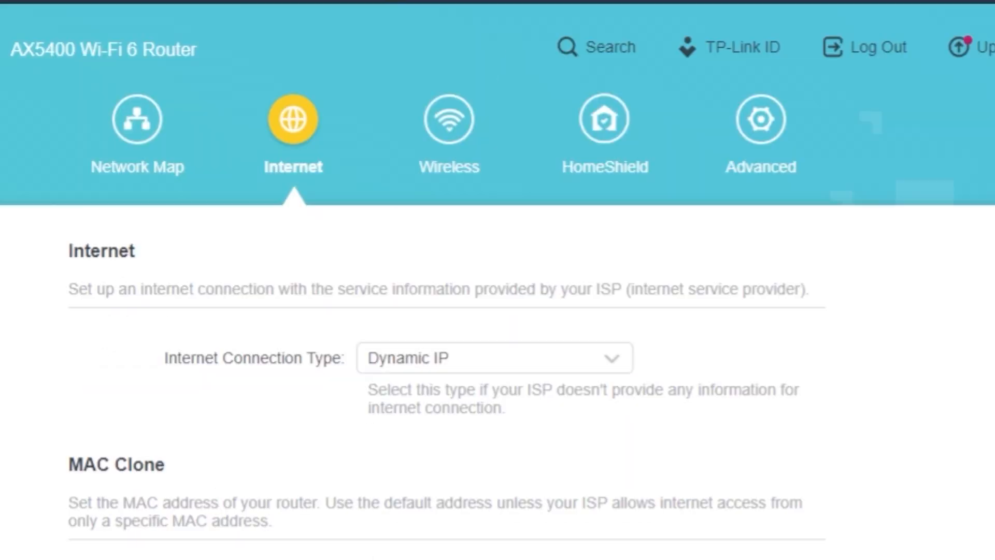
Start a router reboot from Advanced > System > Reboot.
left_click(760, 119)
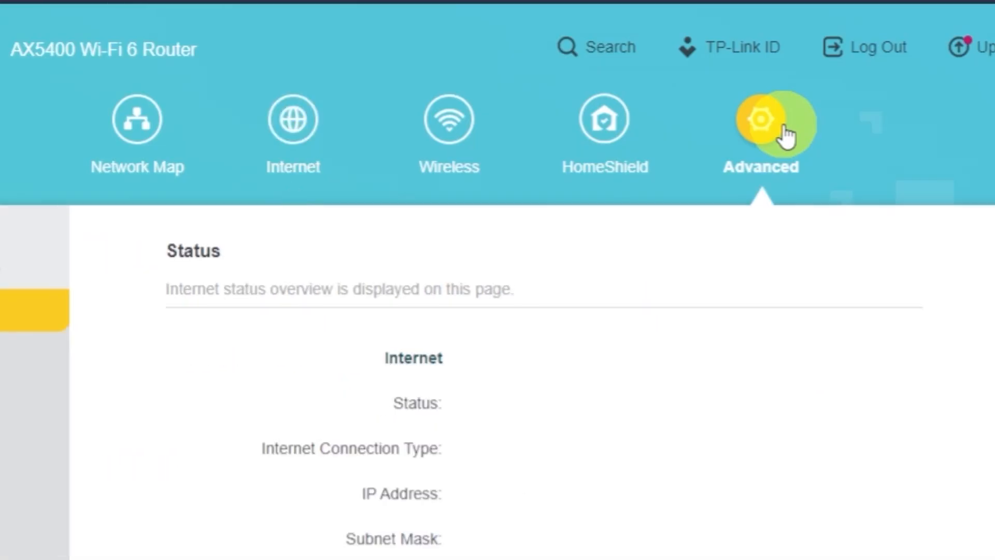
left_click(761, 127)
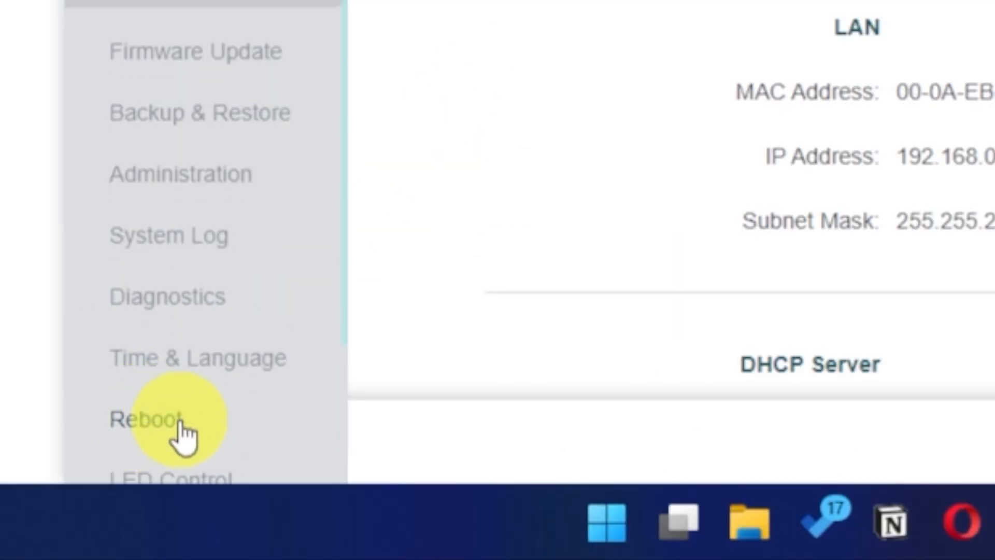
left_click(147, 419)
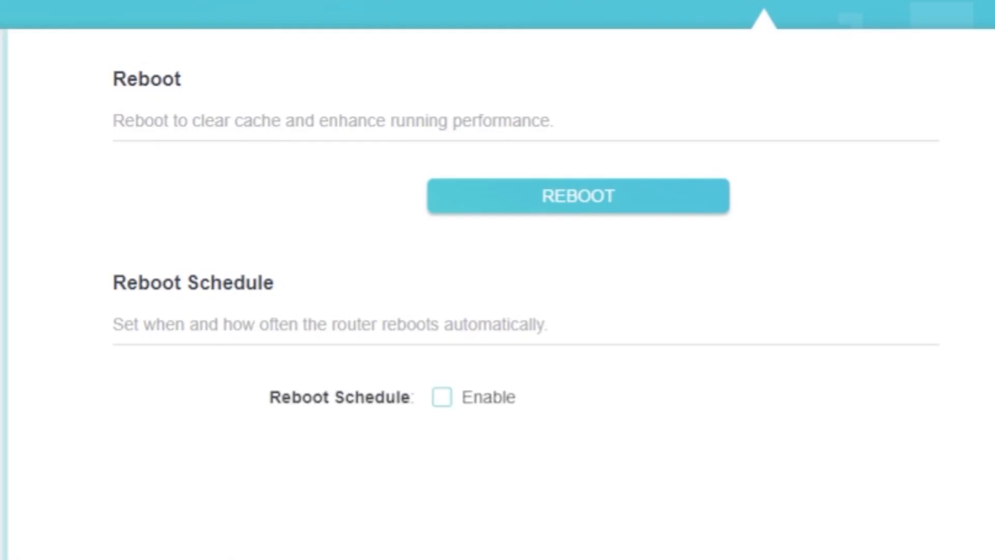
left_click(577, 195)
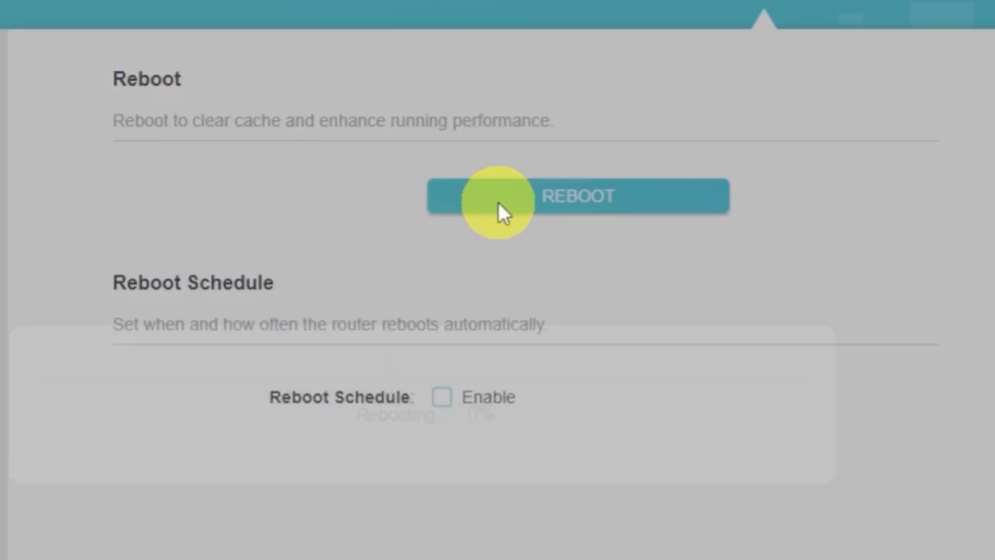
left_click(576, 195)
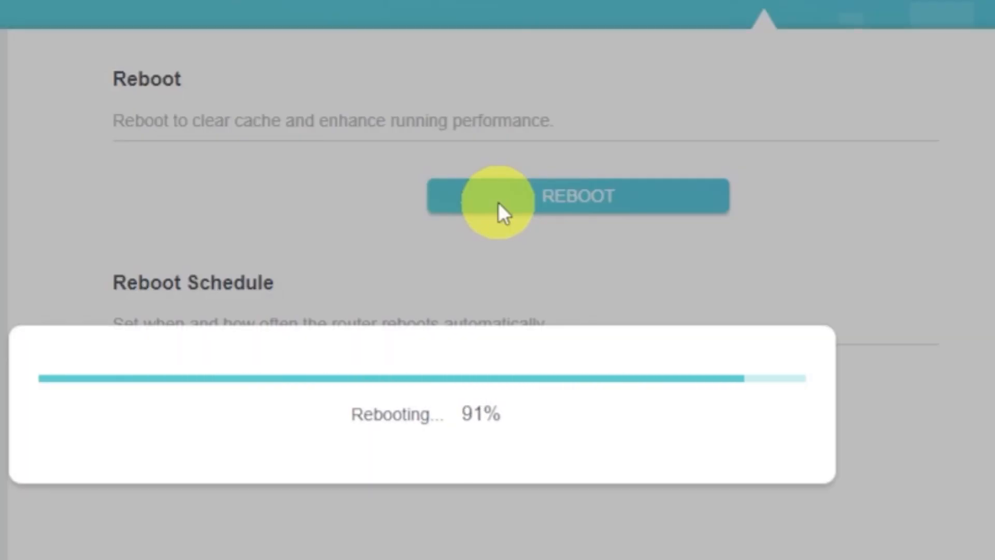